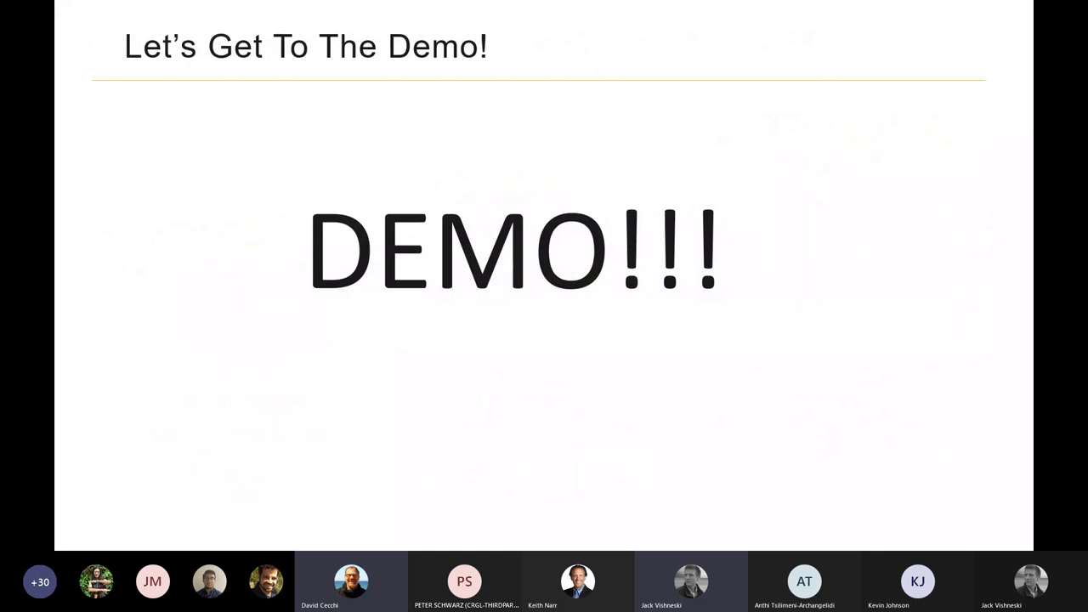
{"action": "mouse_move", "coordinate": [712, 24]}
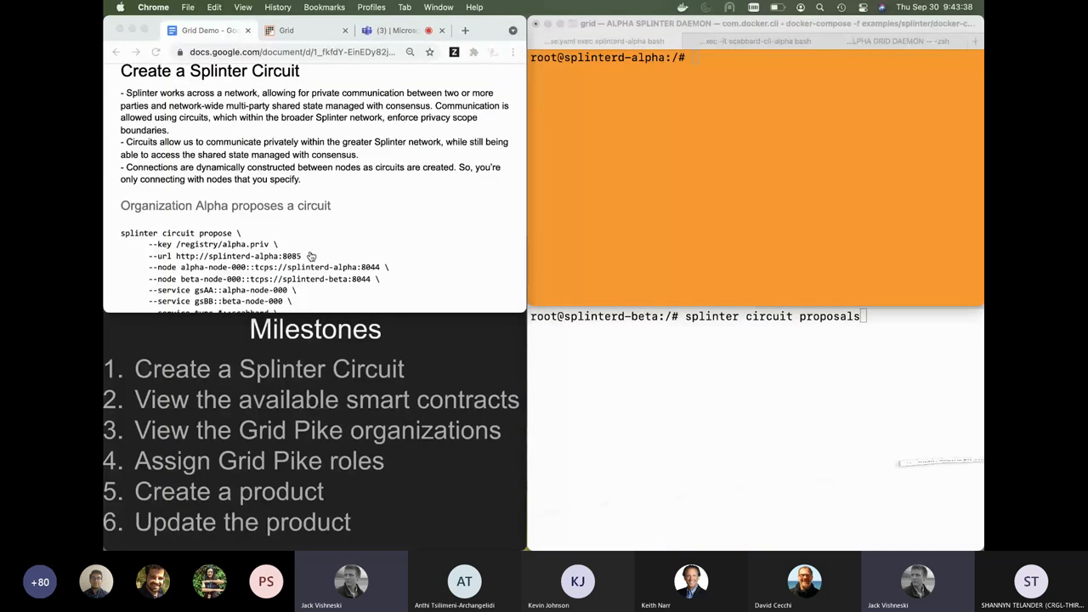
{"action": "mouse_move", "coordinate": [391, 30]}
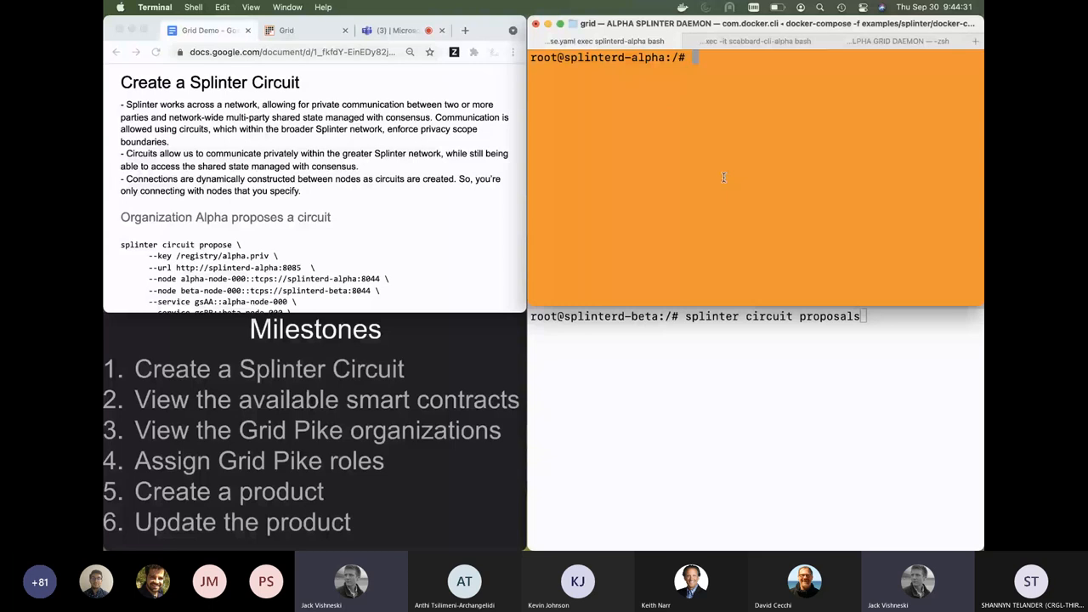
{"action": "mouse_move", "coordinate": [687, 210]}
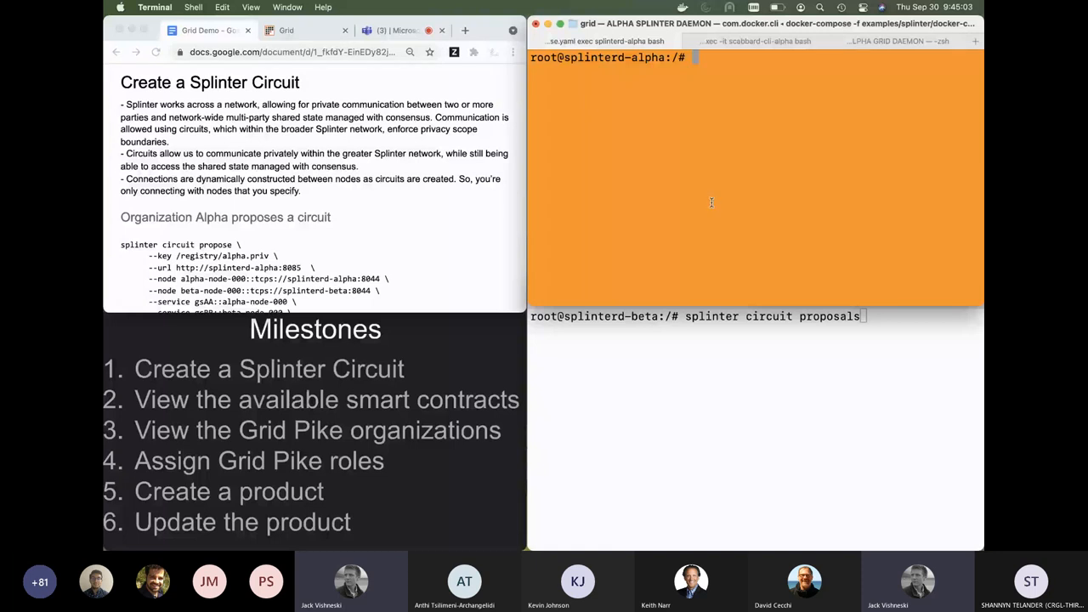
{"action": "mouse_move", "coordinate": [705, 216]}
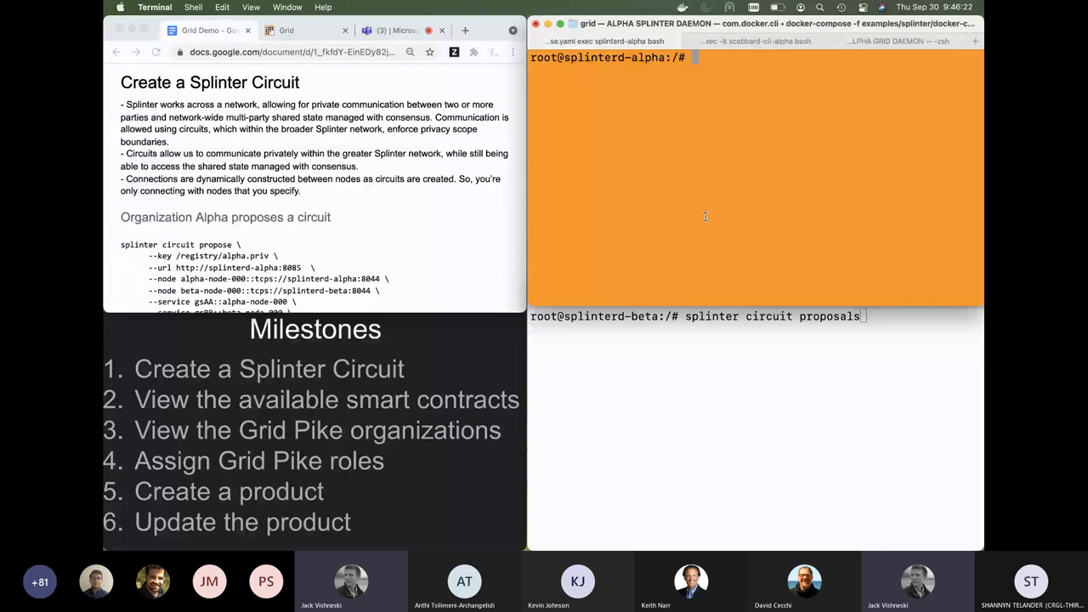
{"action": "mouse_move", "coordinate": [436, 311]}
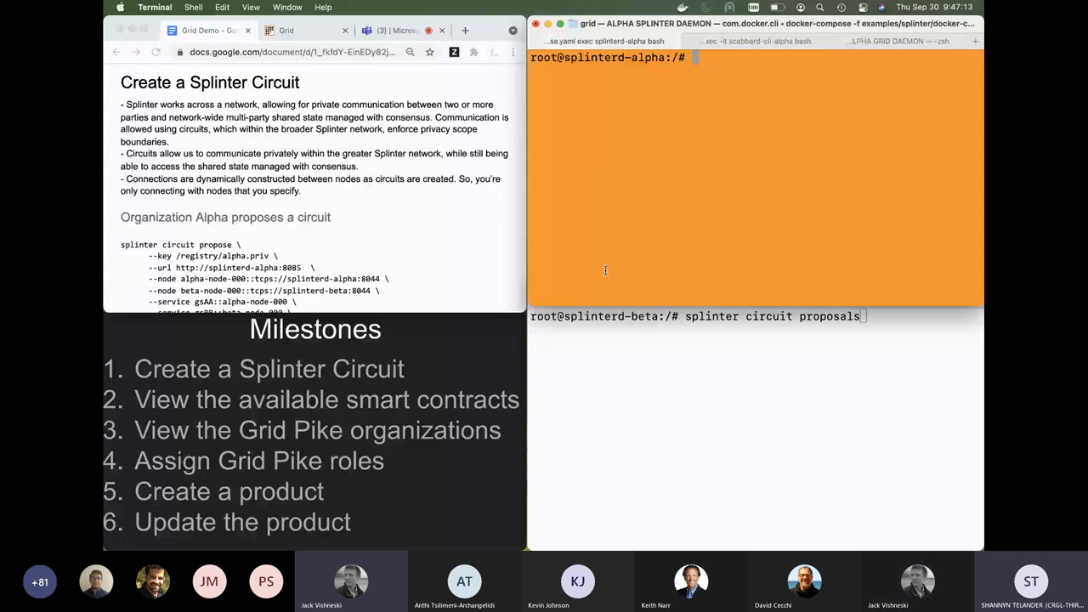
Select Organization Alpha's splinter circuit propose command in the demo notes for copying.
{"action": "scroll", "scroll_direction": "down", "scroll_amount": 3}
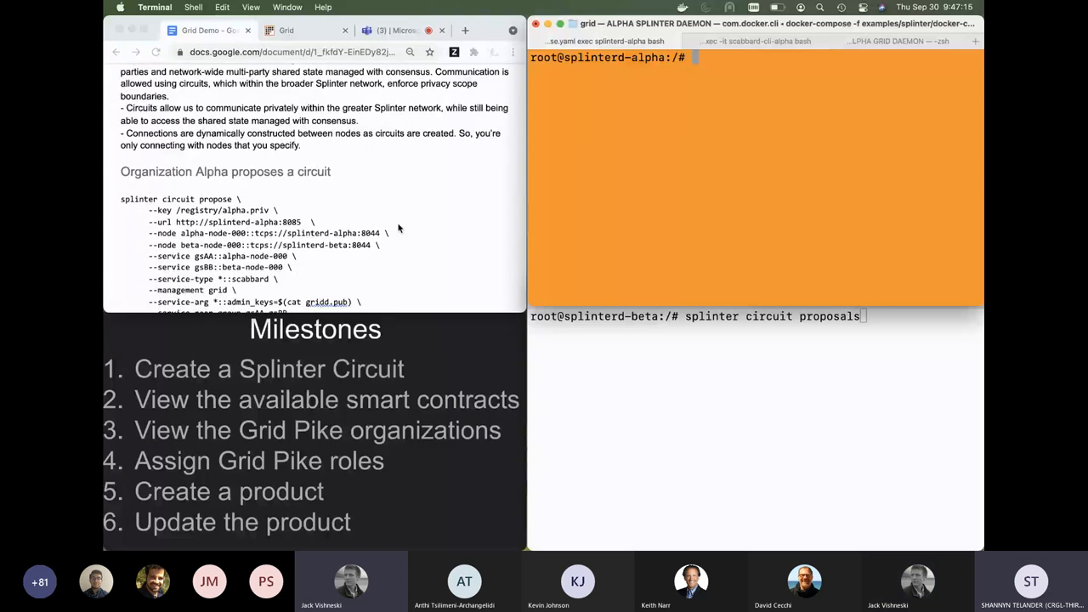
{"action": "scroll", "scroll_direction": "down", "scroll_amount": 3}
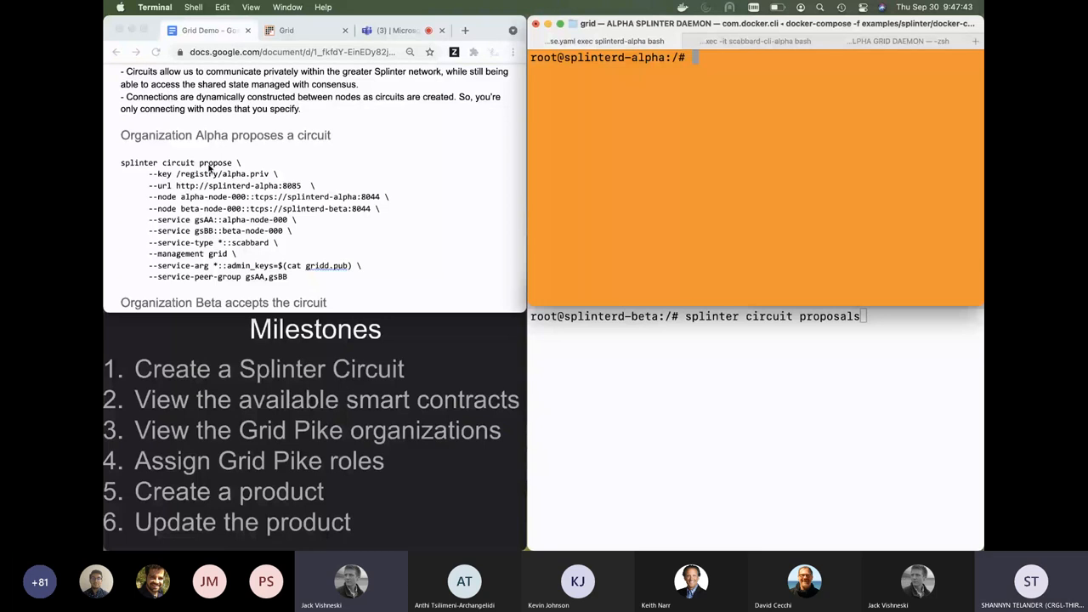
{"action": "left_click_drag", "start_coordinate": [122, 163], "coordinate": [288, 276]}
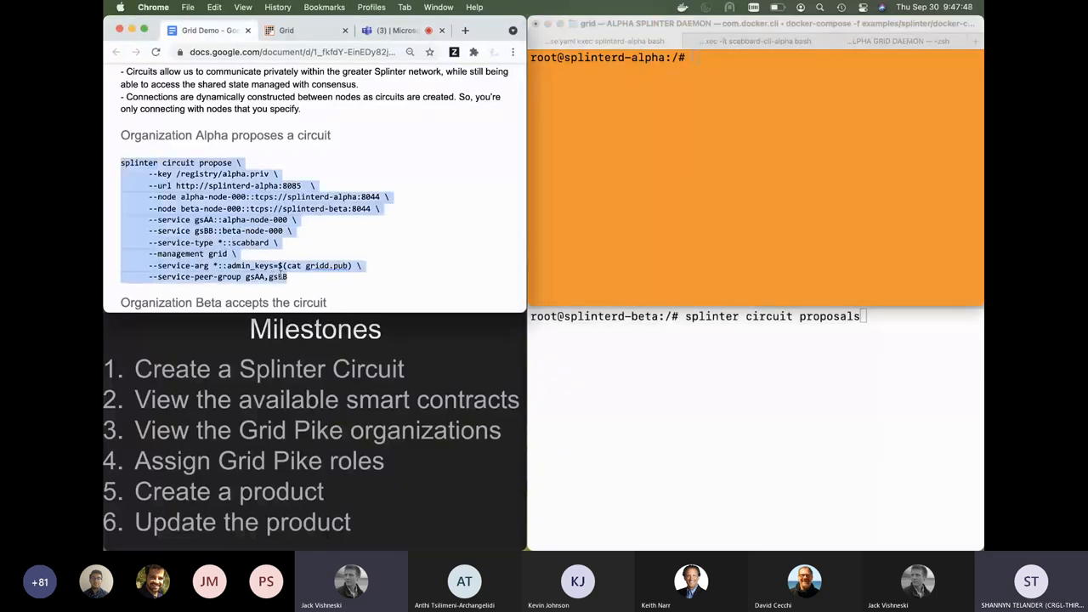
Run the circuit propose command from Alpha and view Beta's pending proposal go0NU-EkfhI.
{"action": "key", "text": "Return"}
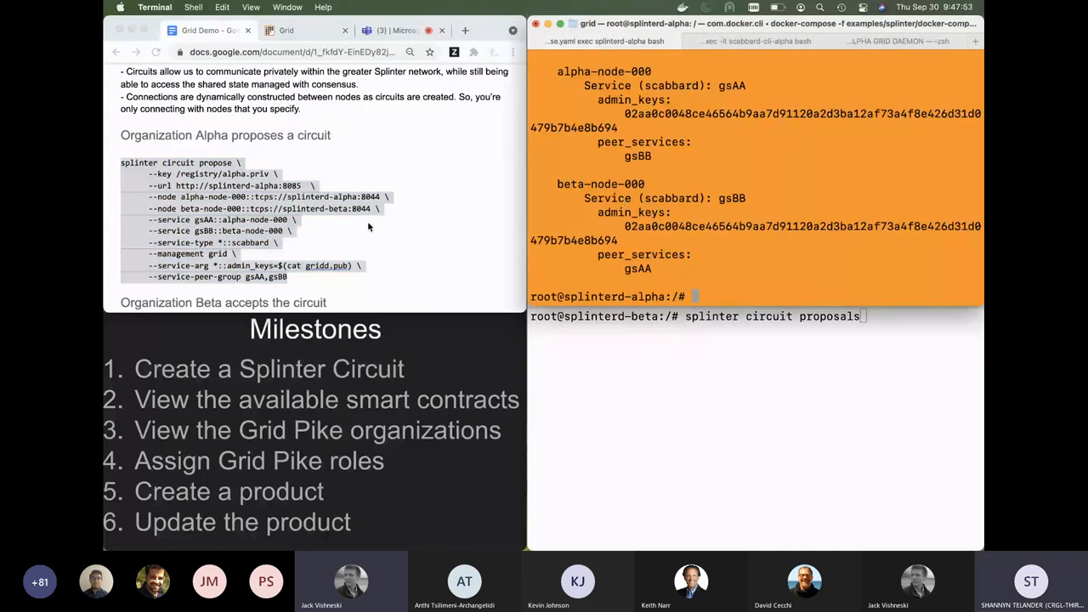
{"action": "scroll", "scroll_direction": "down", "scroll_amount": 3}
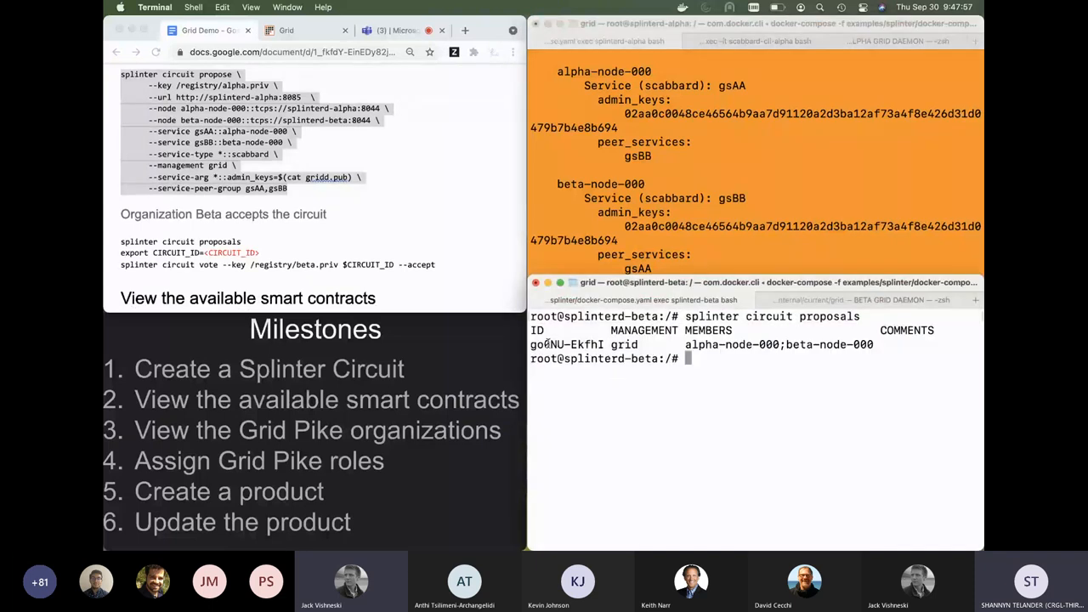
{"action": "mouse_move", "coordinate": [609, 343]}
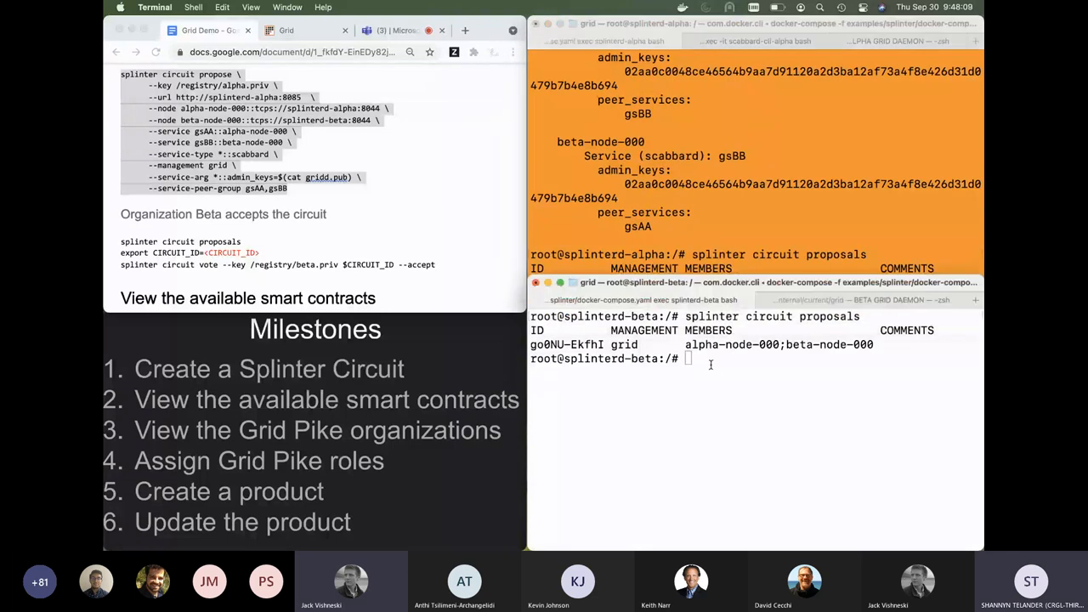
Export the circuit ID, have Beta vote --accept with /registry/beta.priv, and list the active circuit.
{"action": "type", "text": "export CIRCUIT_ID"}
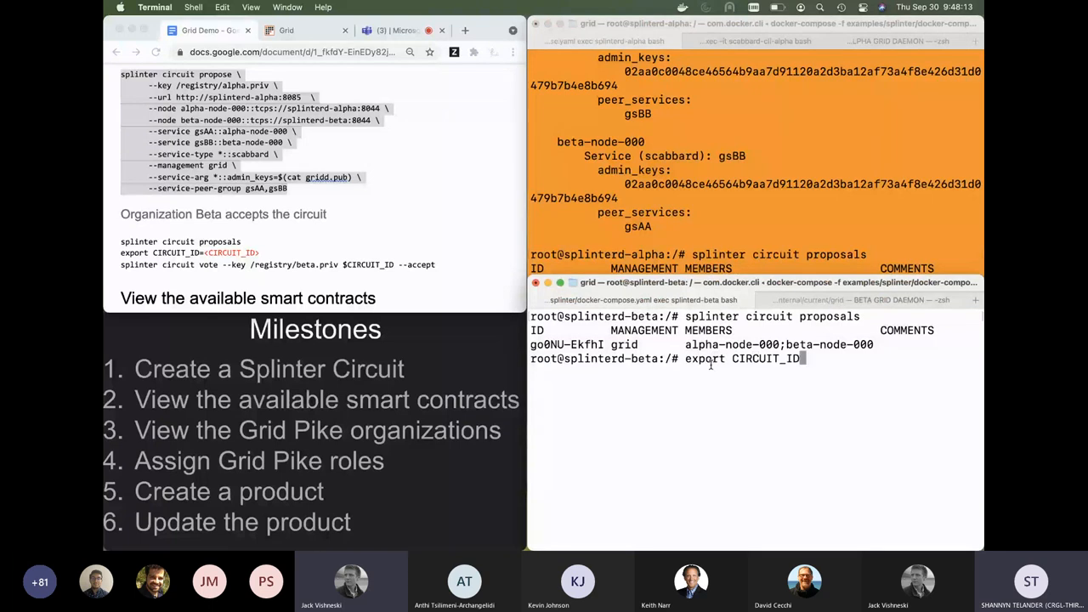
{"action": "type", "text": "=go0NU-EkfhI"}
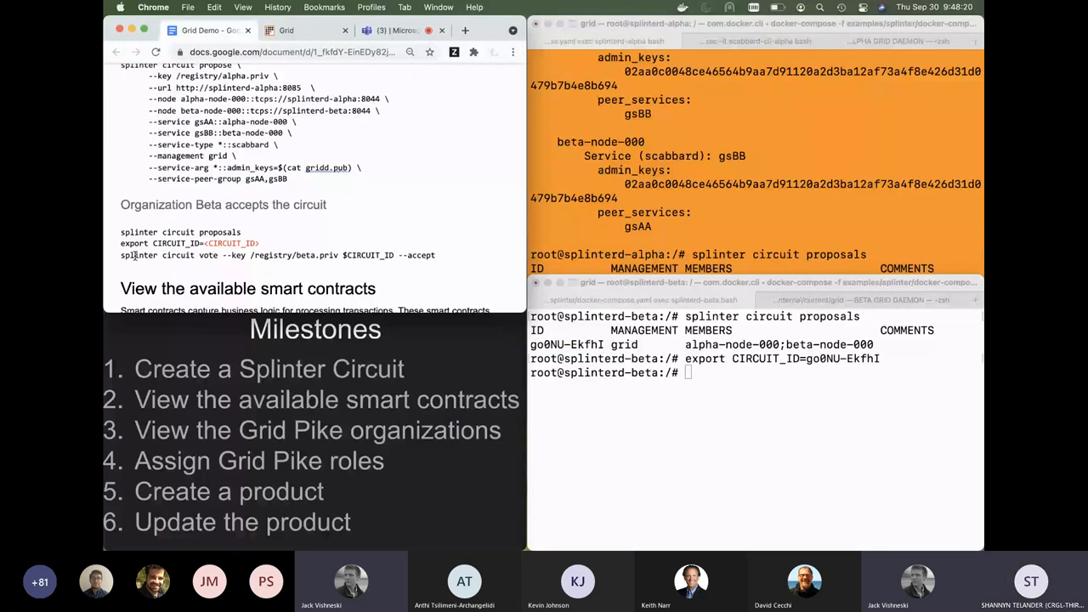
{"action": "type", "text": "splinter circuit vote --key /registry/beta.priv $CIRCUIT_ID --accept"}
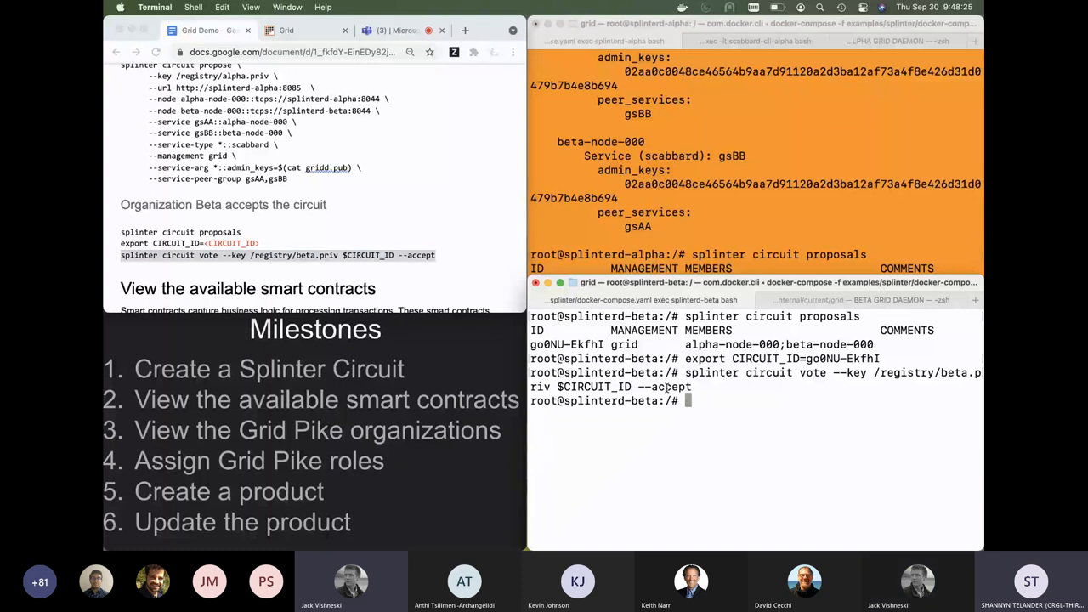
{"action": "type", "text": "splinter circuit list"}
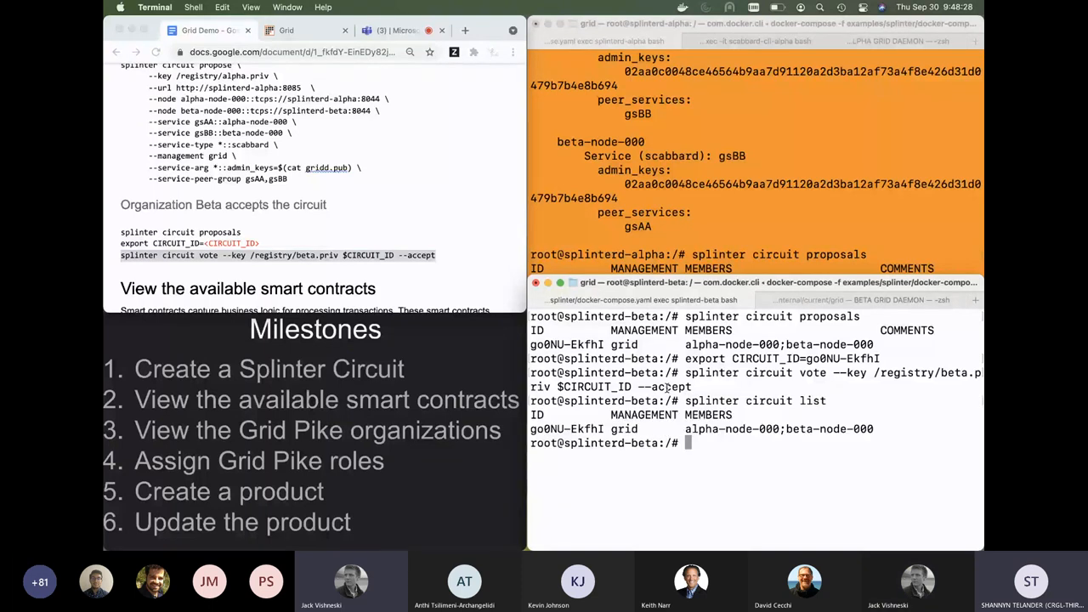
{"action": "type", "text": "splinter circuit list"}
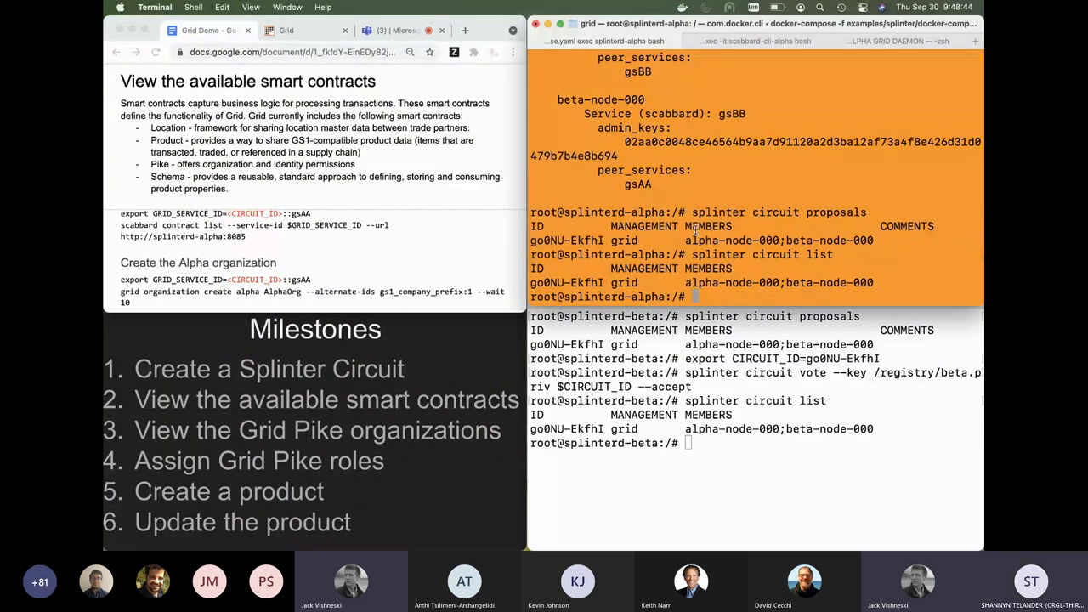
{"action": "mouse_move", "coordinate": [758, 123]}
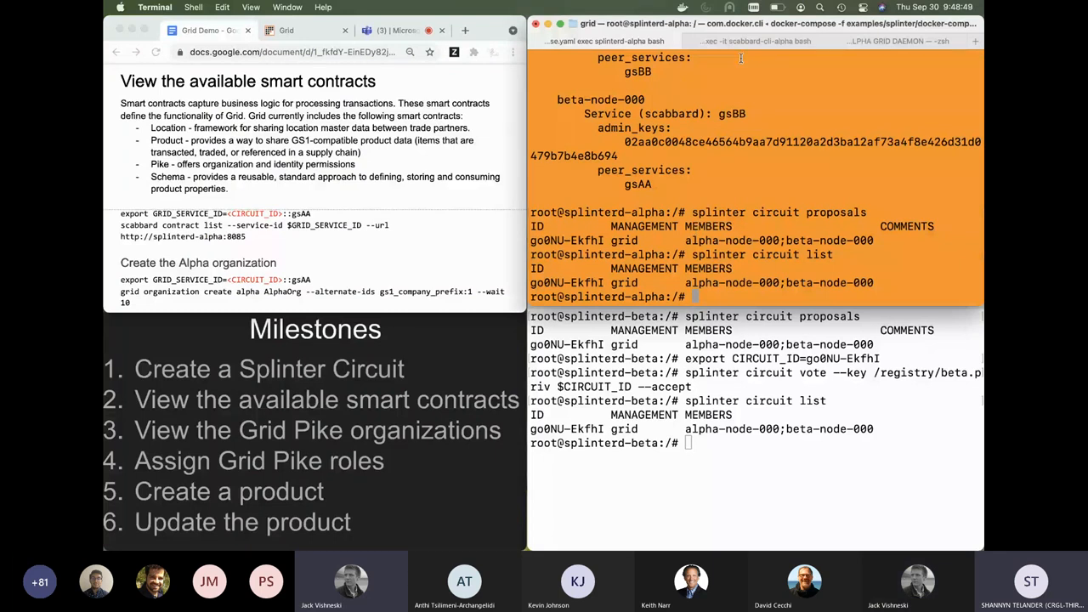
{"action": "mouse_move", "coordinate": [748, 41]}
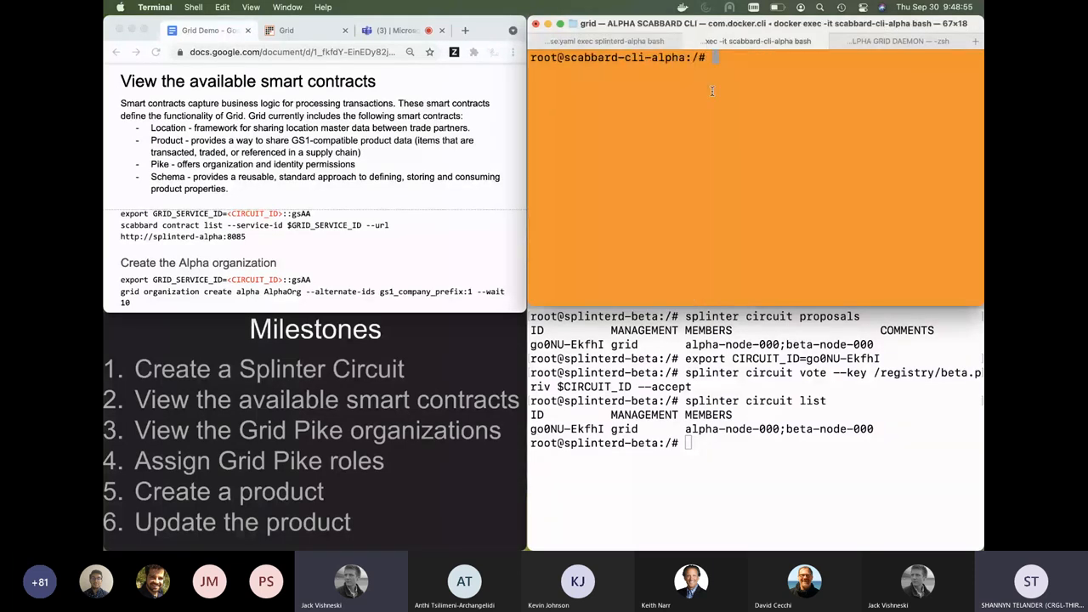
Export GRID_SERVICE_ID=go0NU-EkfhI::gsAA and enter the scabbard contract list command for splinterd-alpha.
{"action": "type", "text": "e"}
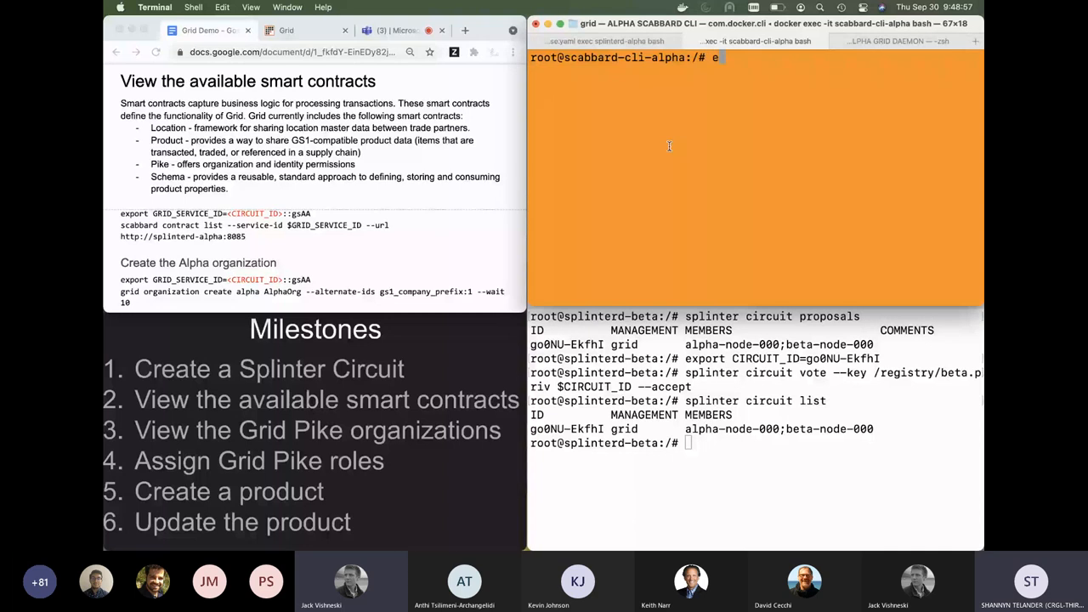
{"action": "type", "text": "xport GRID_SERVICE_"}
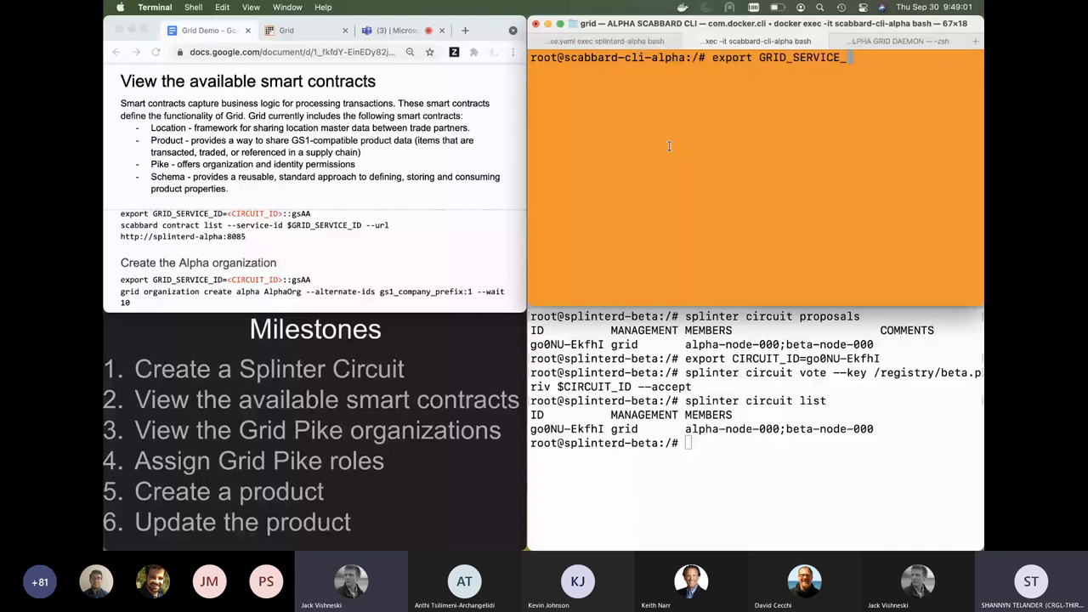
{"action": "type", "text": "ID"}
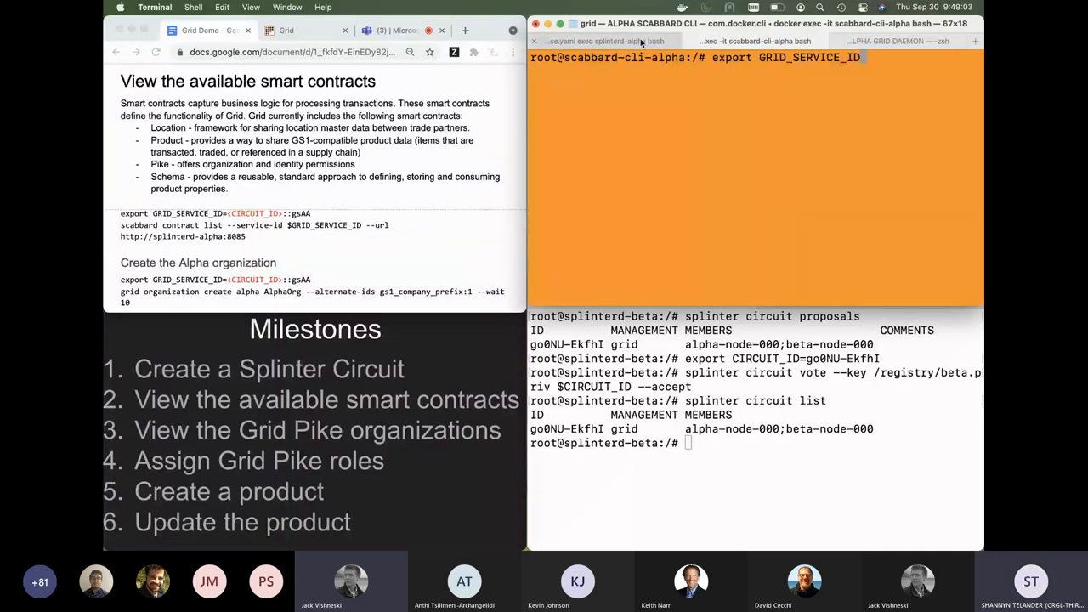
{"action": "type", "text": "go0NU-EkfhI"}
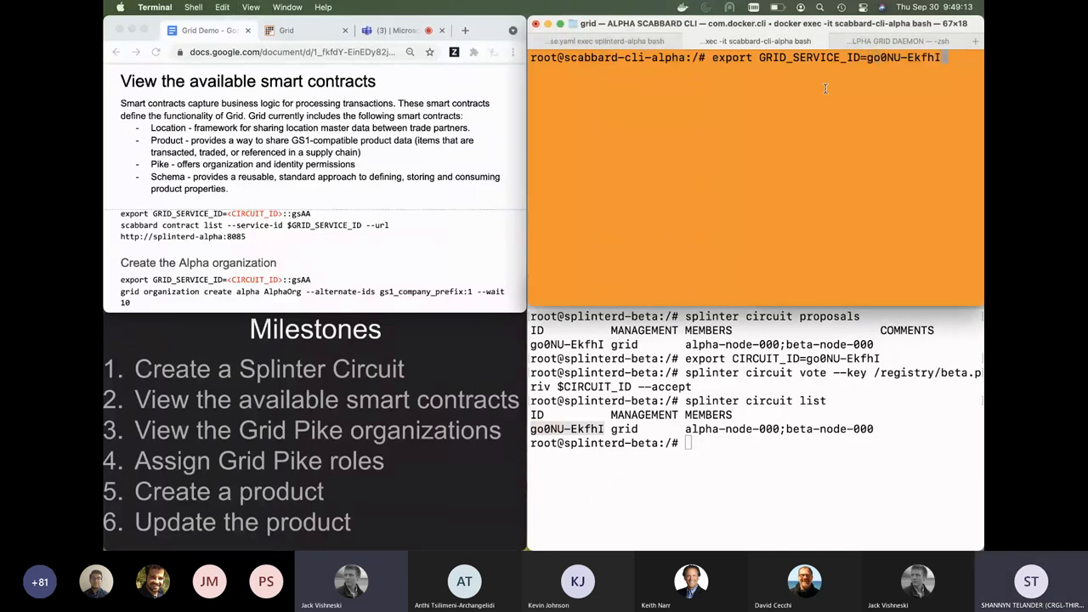
{"action": "type", "text": "::gsAA"}
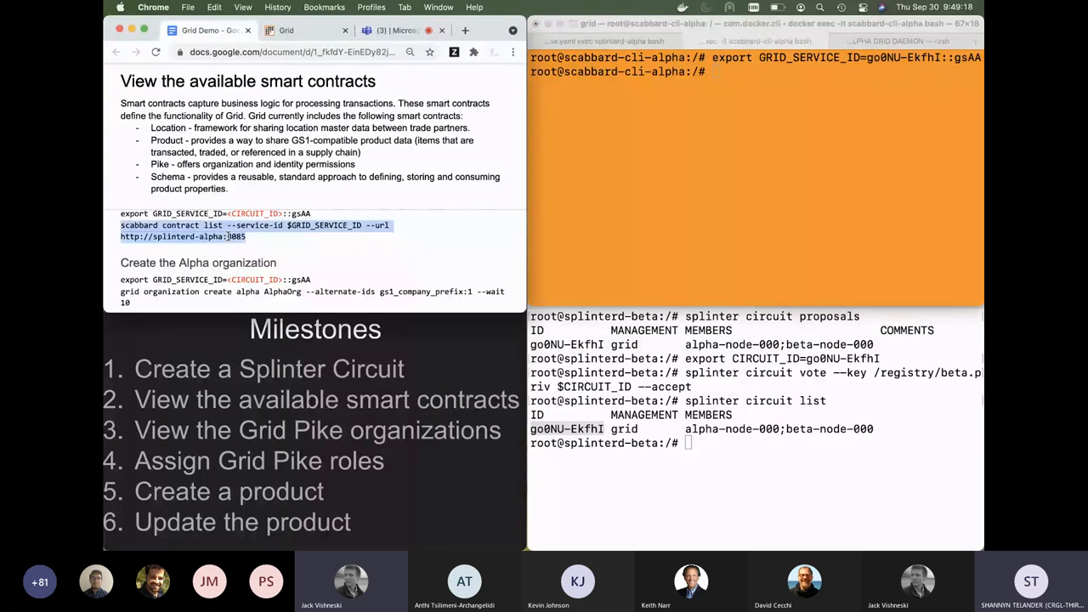
{"action": "type", "text": "scabbard contract list --service-id $GRID_SERVICE_ID --url http://splinterd-alpha:8085"}
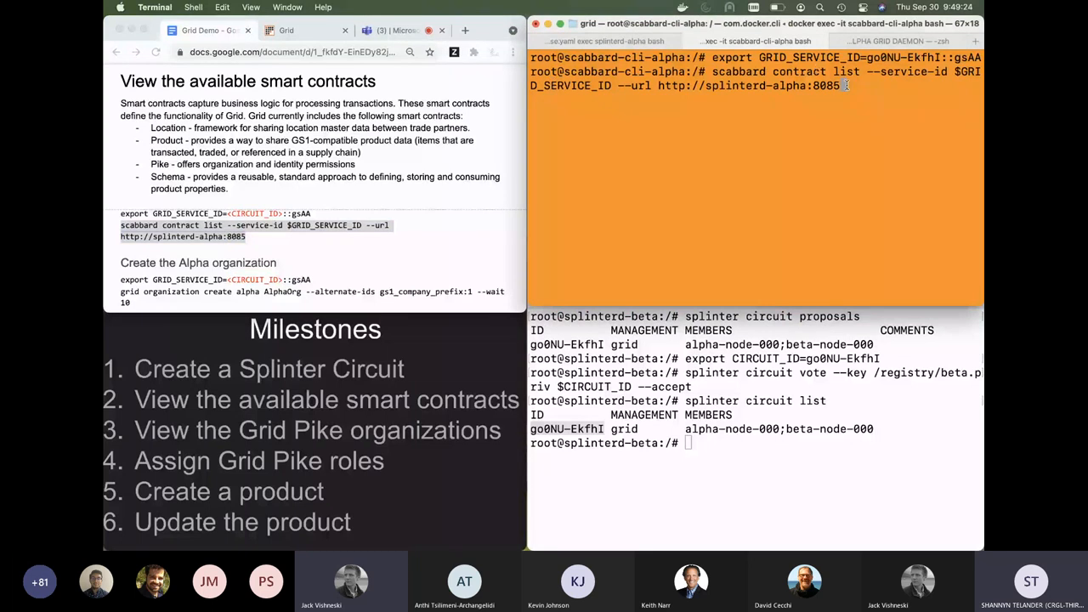
Run the contract listing, showing grid_location, grid_pike, grid_product, grid_purchase_order and grid_schema.
{"action": "key", "text": "Return"}
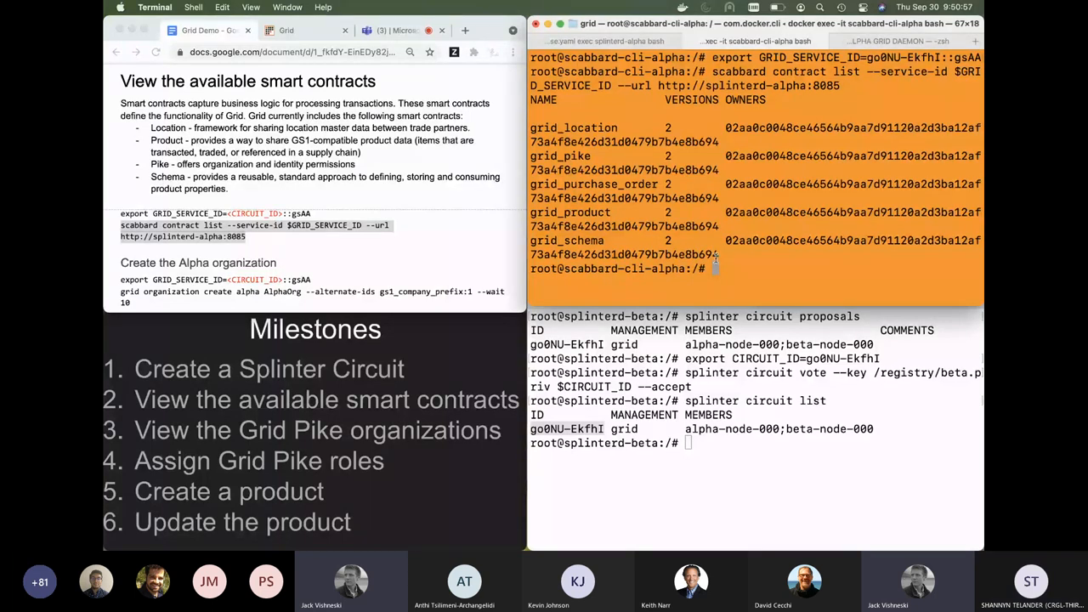
Scroll the notes to the Alpha and Beta organization commands while moving to the alpha Grid daemon shell.
{"action": "scroll", "scroll_direction": "down", "scroll_amount": 3}
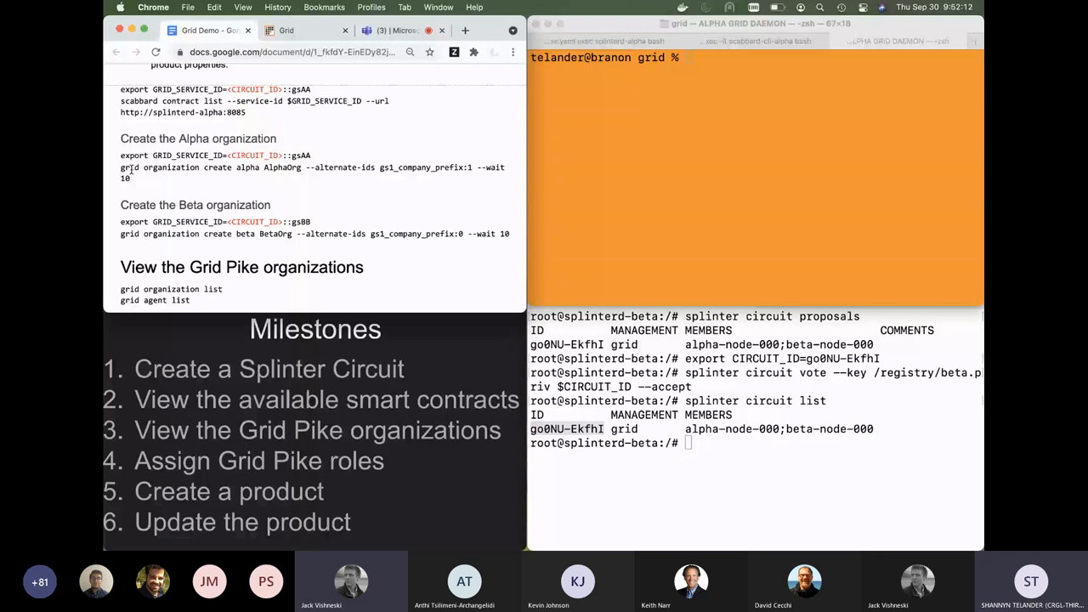
Export GRID_SERVICE_ID in the daemon shell ahead of creating AlphaOrg and BetaOrg.
{"action": "type", "text": "export"}
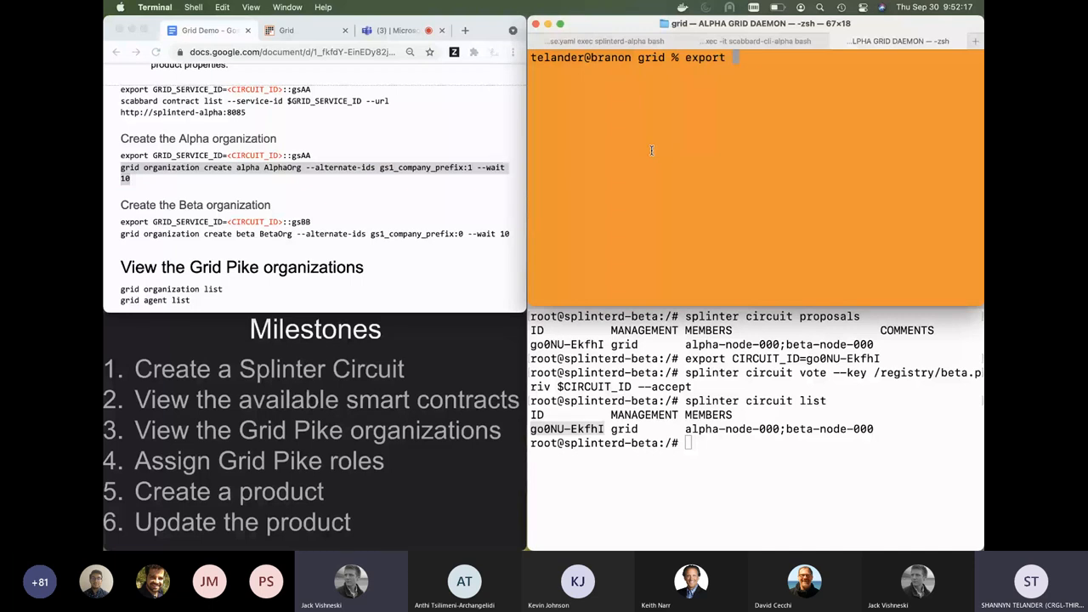
{"action": "type", "text": "GRID_SERVICE_ID=go0NU-EkfhI::gsAA"}
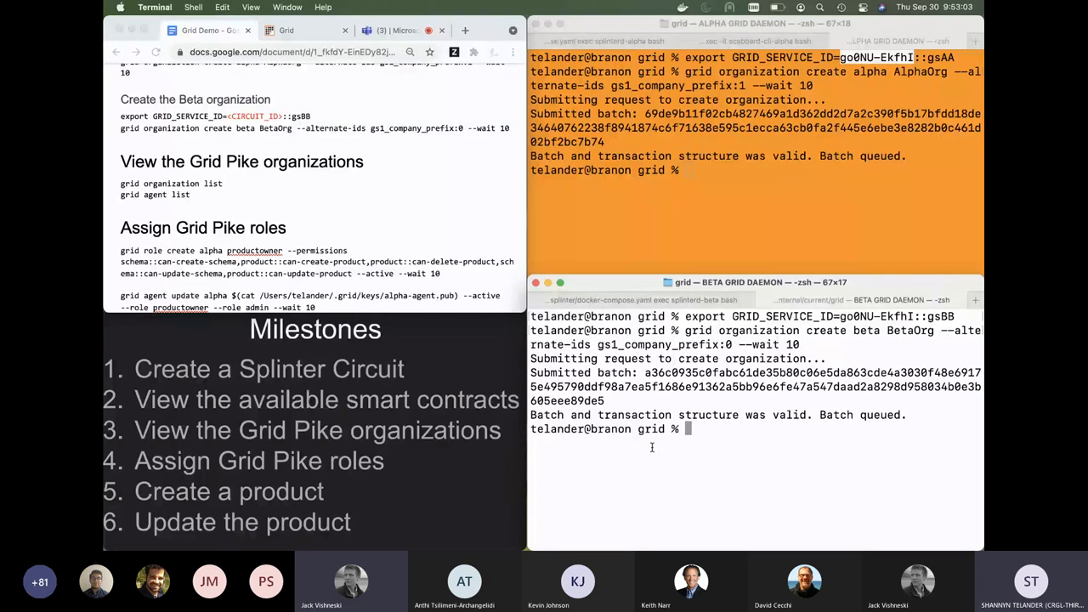
Run grid organization list, showing alpha AlphaOrg and beta BetaOrg.
{"action": "type", "text": "grid organization list"}
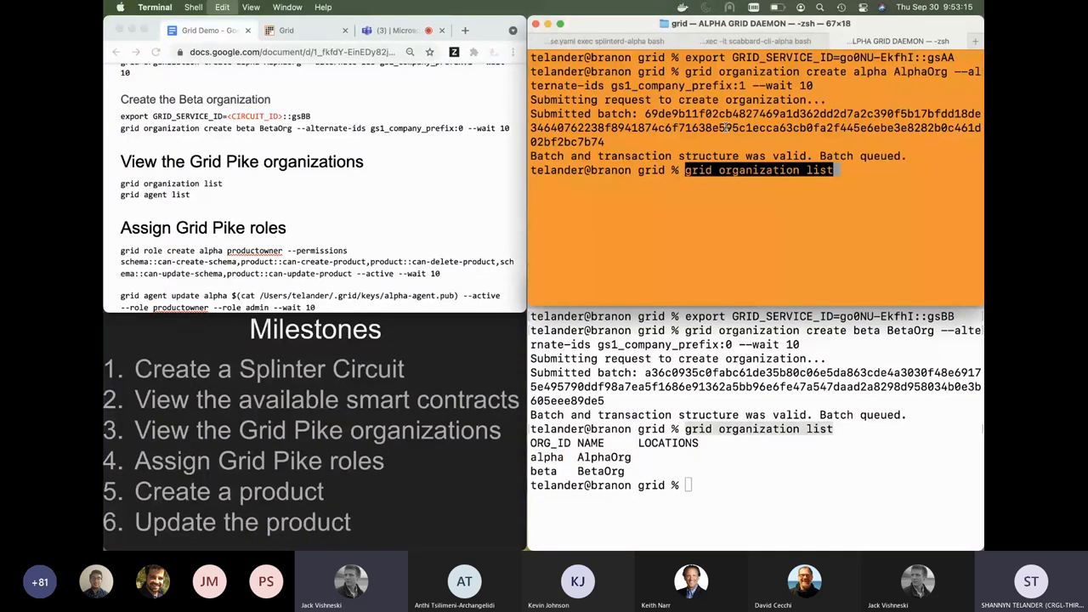
{"action": "key", "text": "Return"}
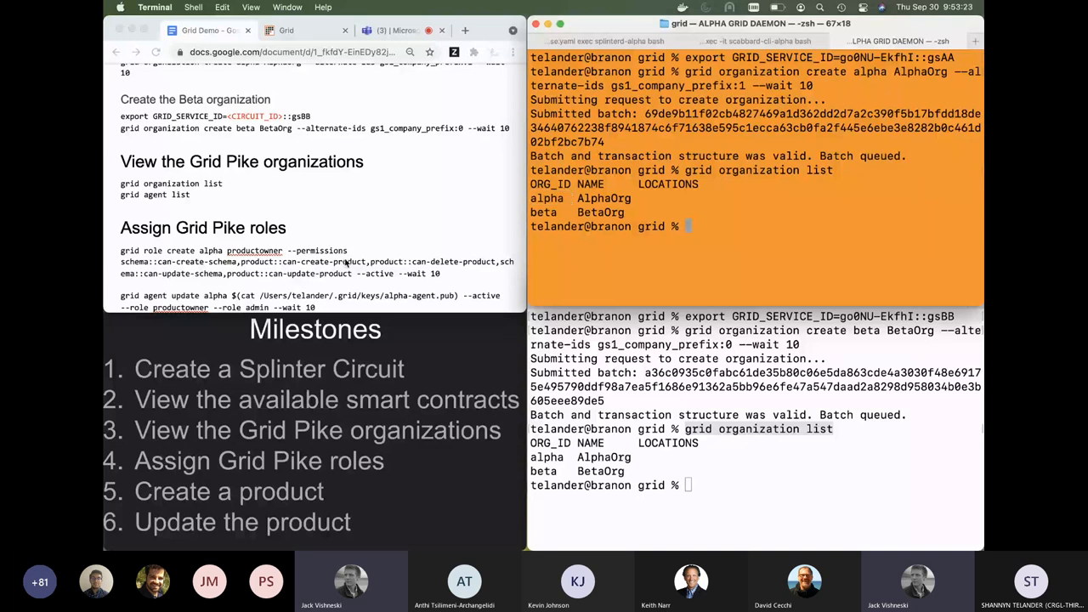
{"action": "scroll", "scroll_direction": "down", "scroll_amount": 3}
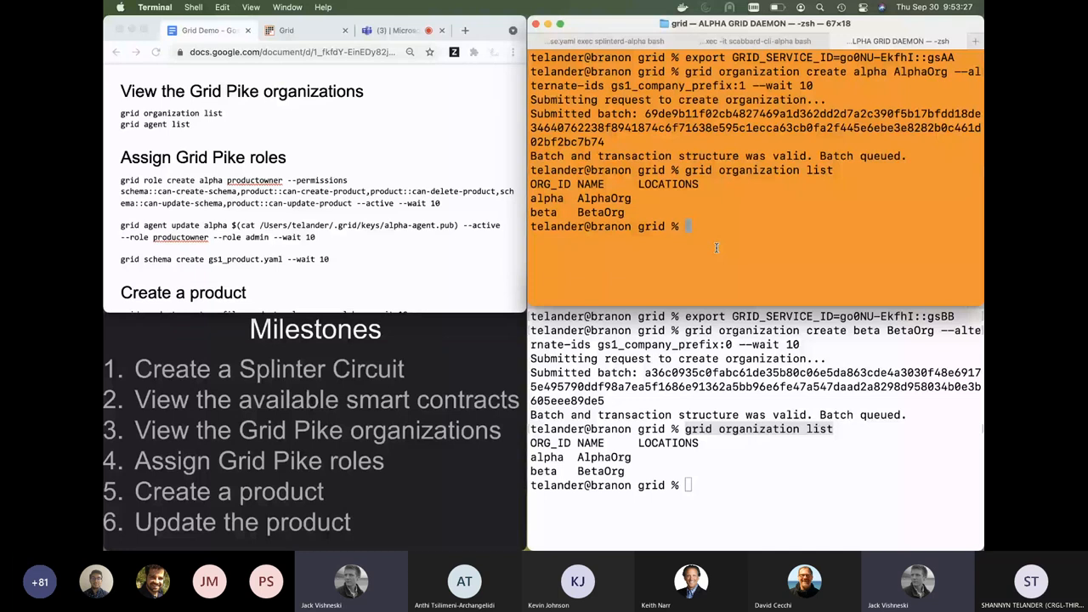
{"action": "mouse_move", "coordinate": [724, 233]}
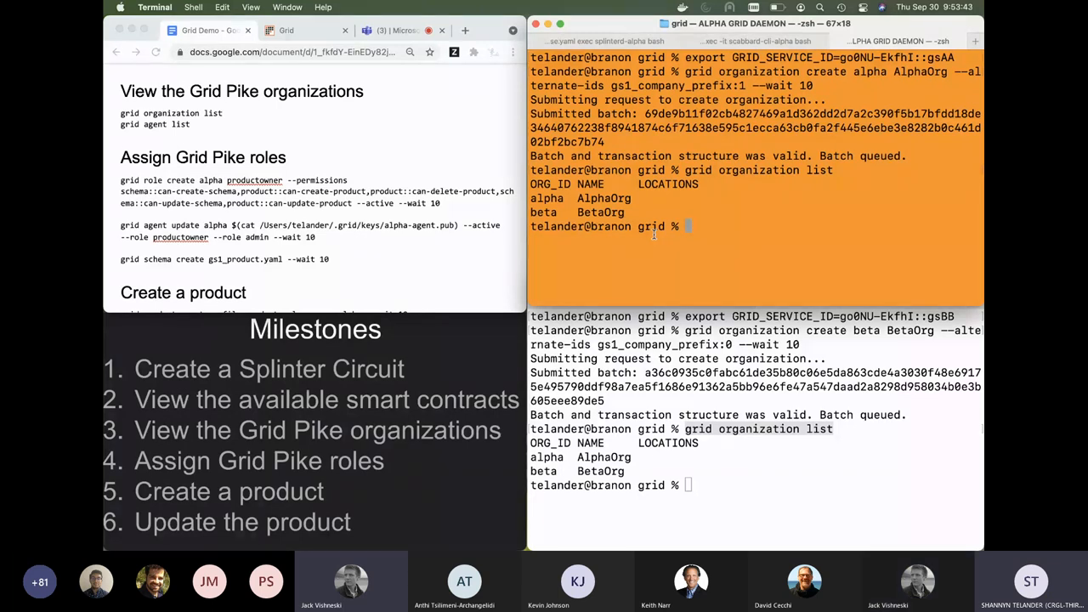
{"action": "scroll", "scroll_direction": "down", "scroll_amount": 3}
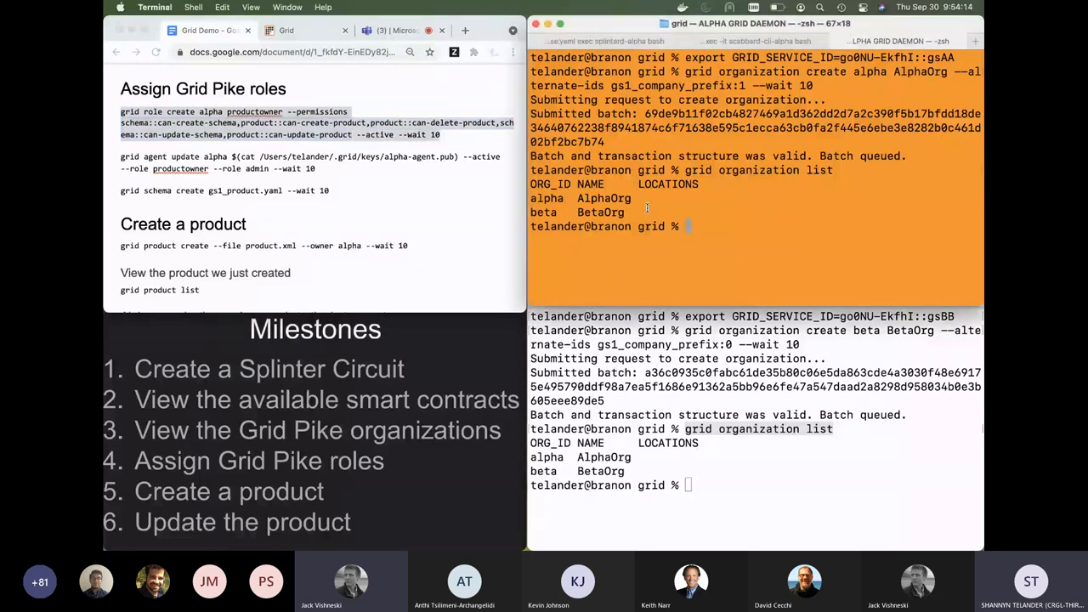
Create the alpha productowner role with schema and product create/update/delete permissions, then list roles.
{"action": "type", "text": "grid role create alpha productowner --permissions schema::can-create-schema,product::can-create-product,product::can-delete-product,schema::can-update-schema,product::can-update-product --active --wait 10"}
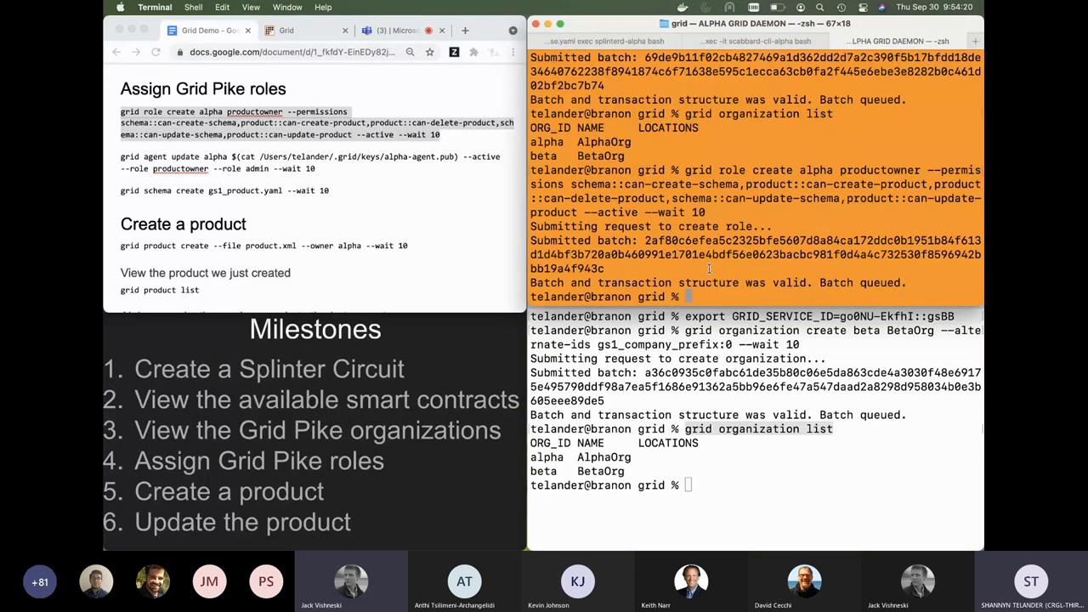
{"action": "mouse_move", "coordinate": [612, 255]}
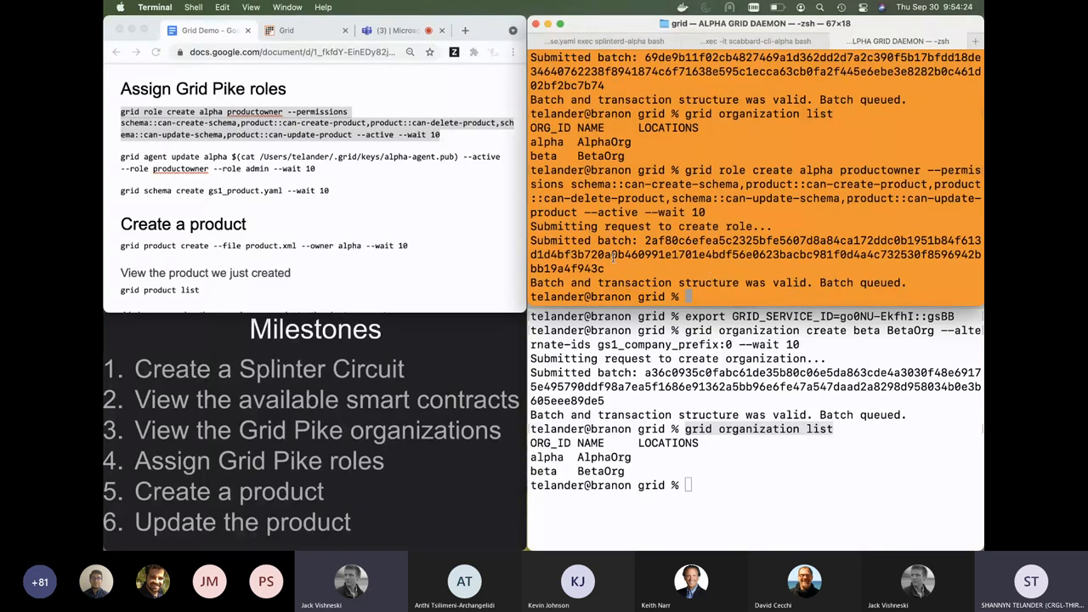
{"action": "type", "text": "grid role list alpha"}
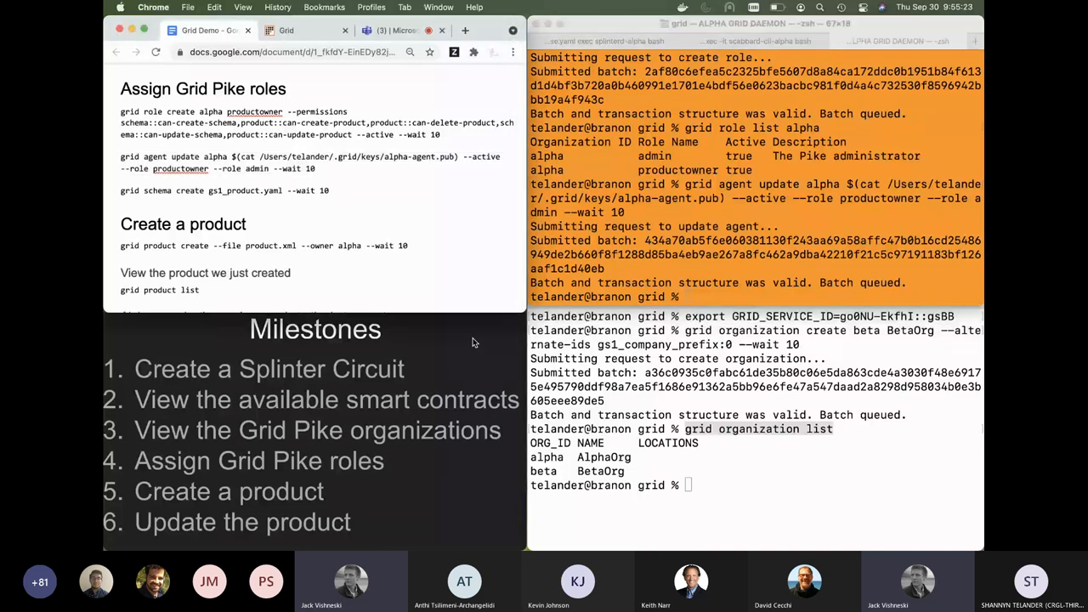
{"action": "mouse_move", "coordinate": [629, 241]}
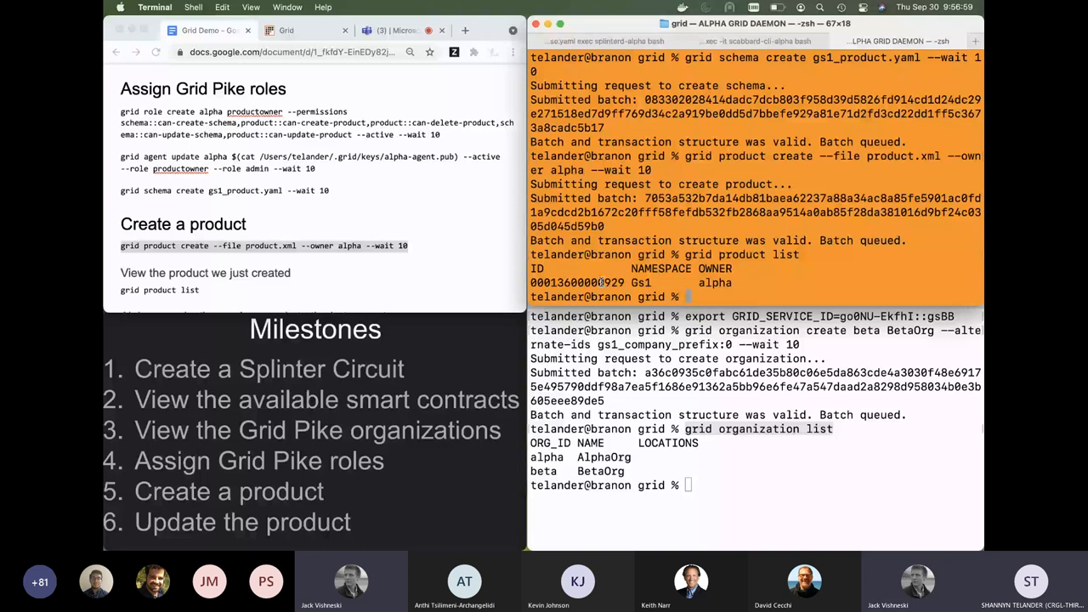
{"action": "type", "text": "grid pr"}
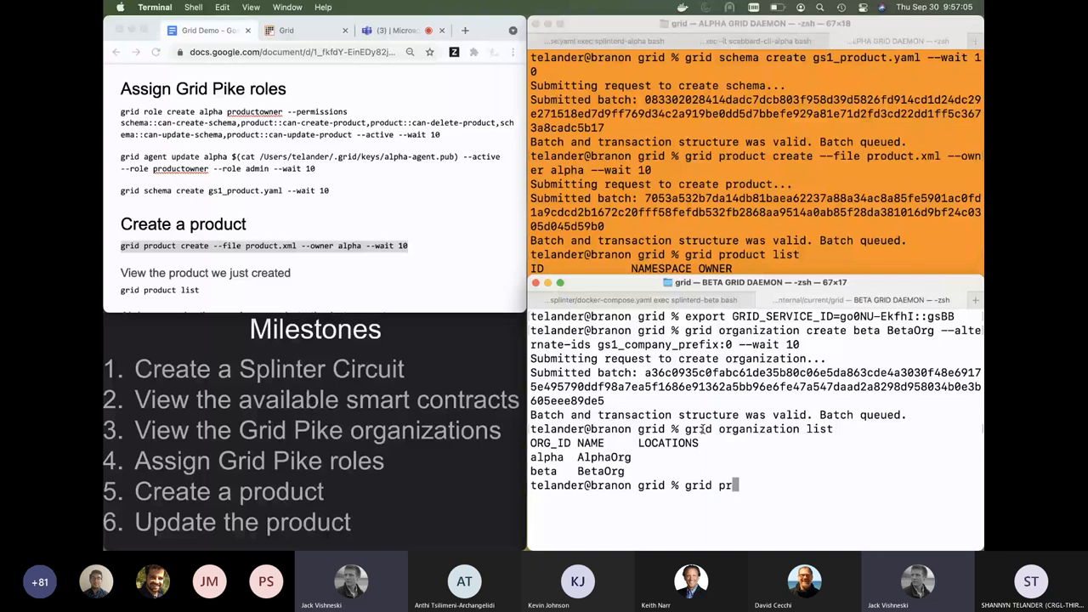
{"action": "key", "text": "Return"}
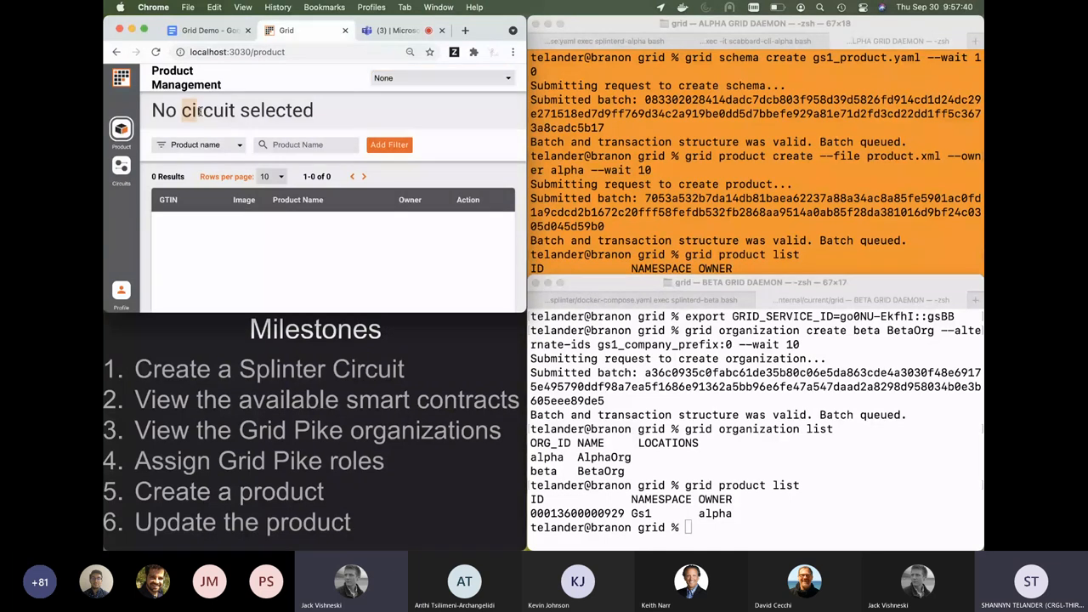
{"action": "mouse_move", "coordinate": [459, 97]}
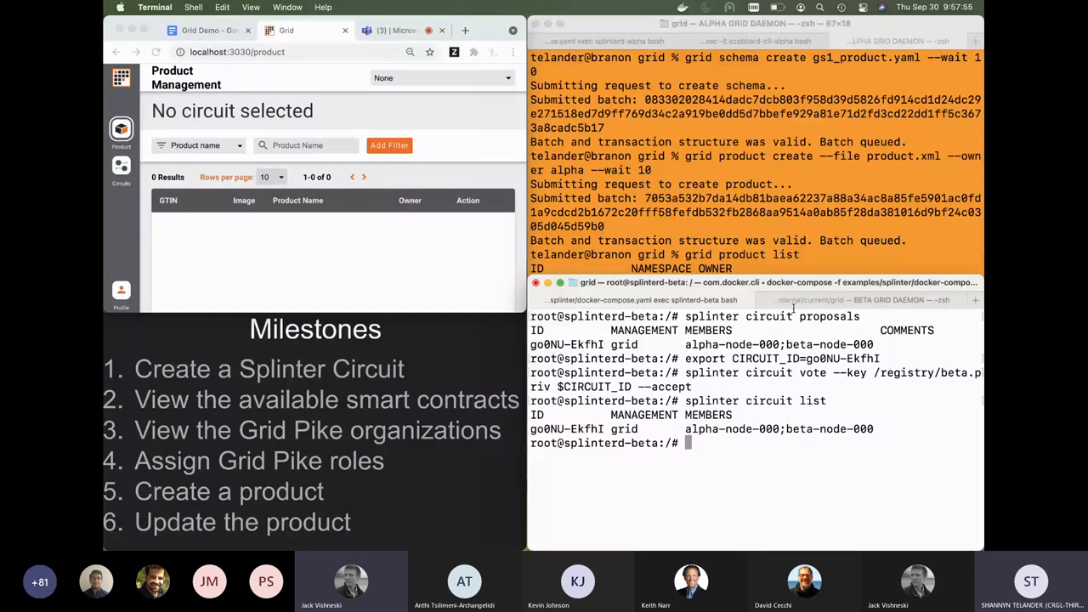
Select circuit go0NU-EkfhI to list AlphaOrg's GS1 product, then return to the demo notes.
{"action": "left_click", "coordinate": [439, 79]}
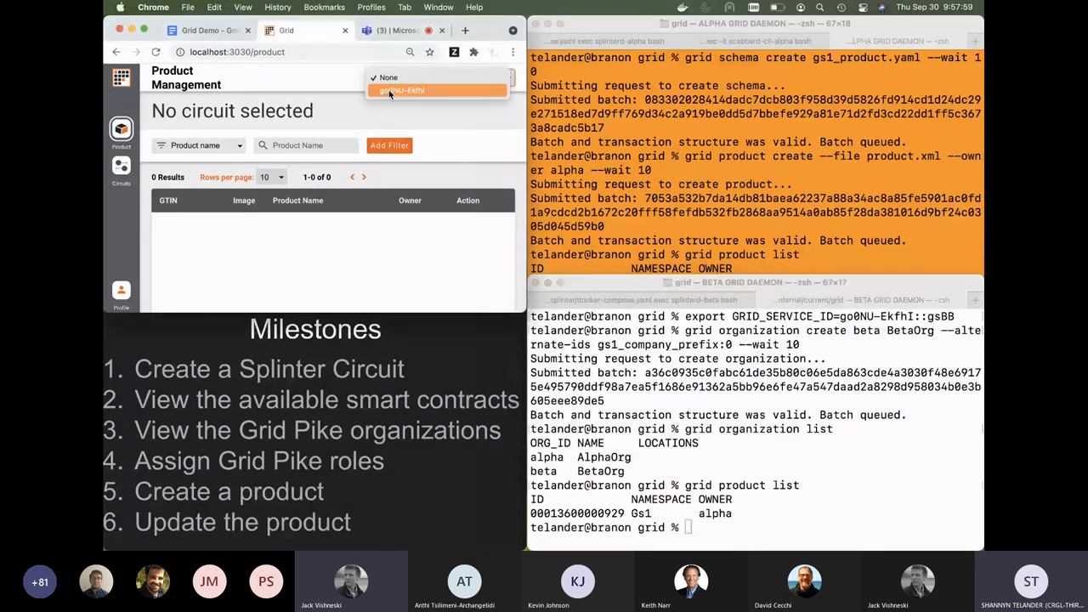
{"action": "left_click", "coordinate": [400, 91]}
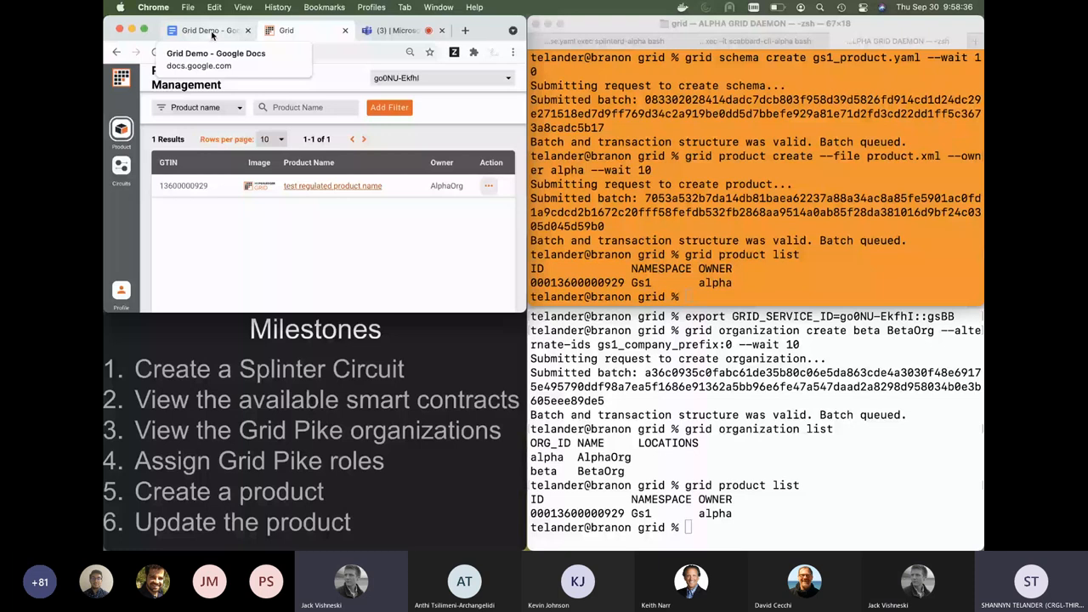
{"action": "left_click", "coordinate": [201, 31]}
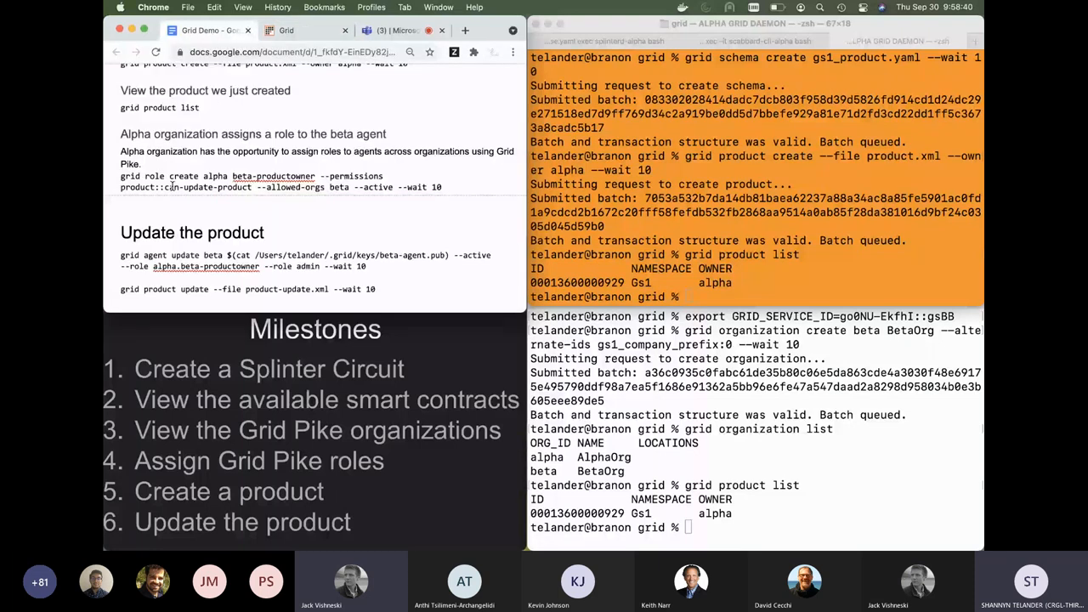